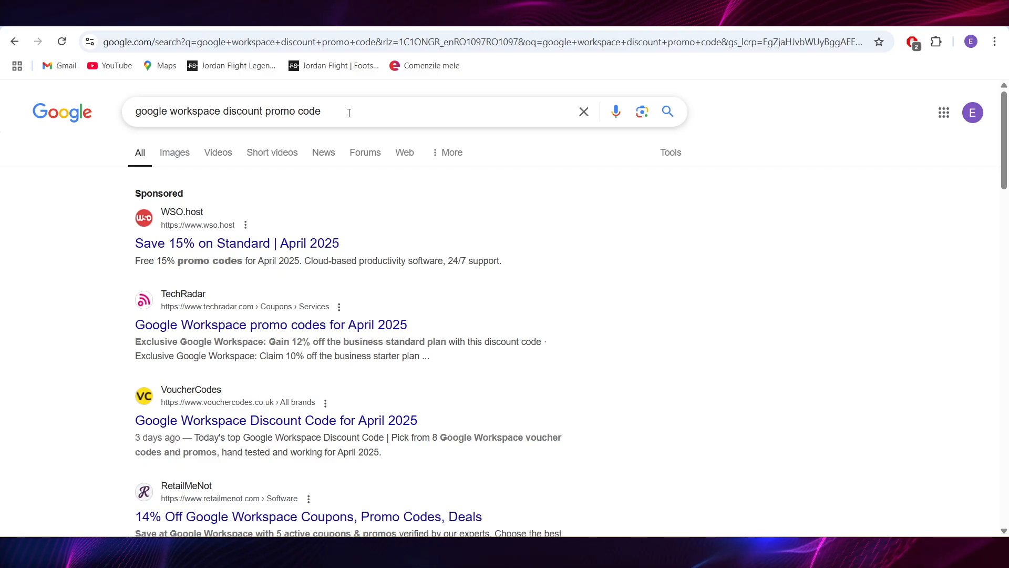
mouse_move(482, 179)
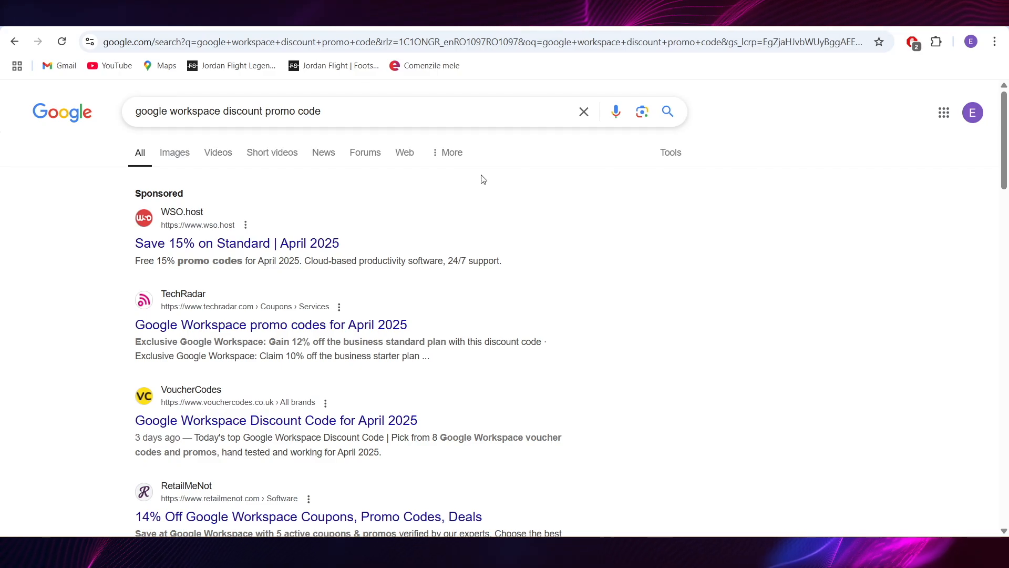
Visit RetailMeNot's Google Workspace coupons, reveal the 14% off Business Plus code, then return to results.
scroll(down, 3)
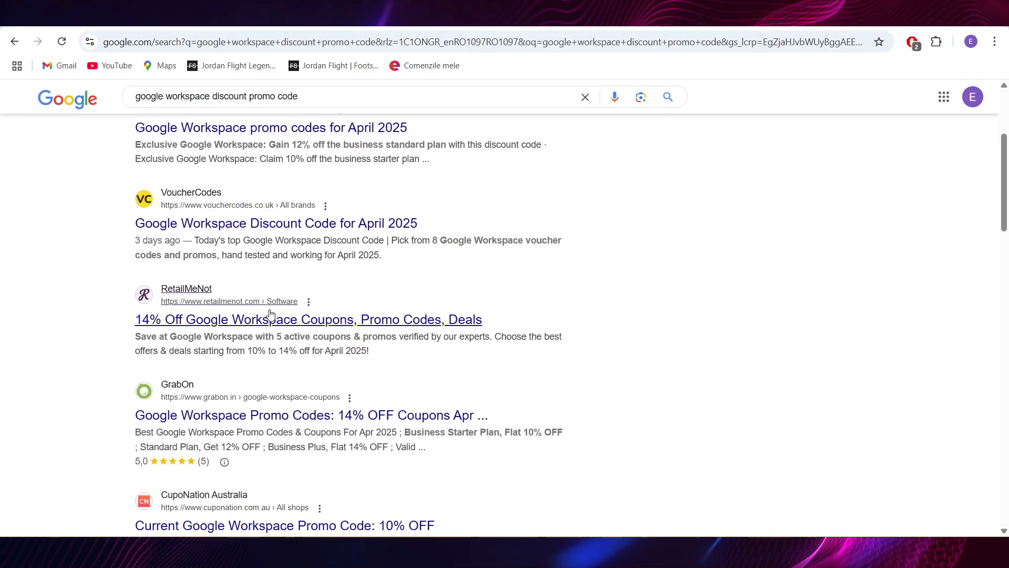
click(308, 319)
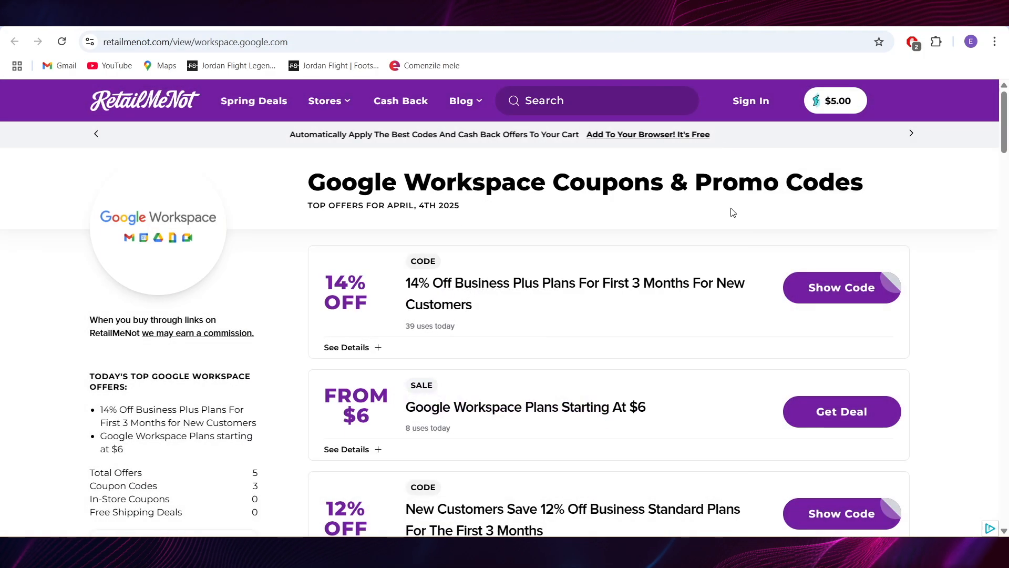
scroll(down, 3)
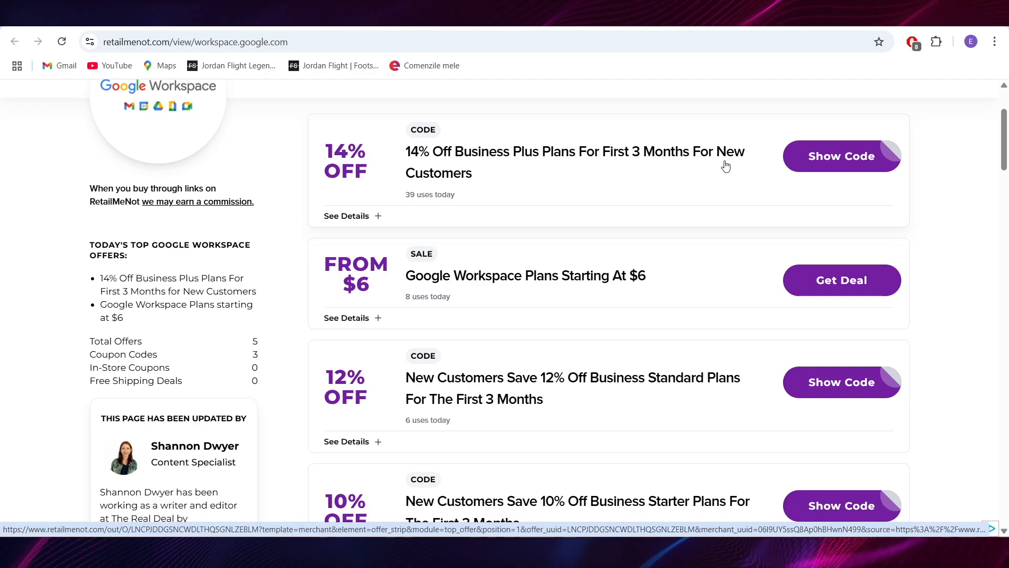
mouse_move(841, 155)
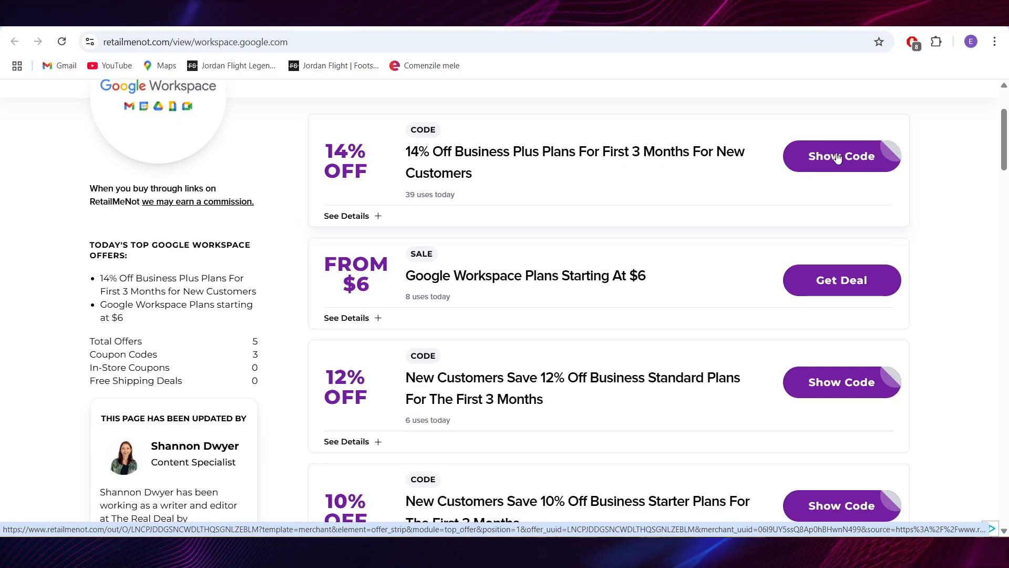
click(840, 156)
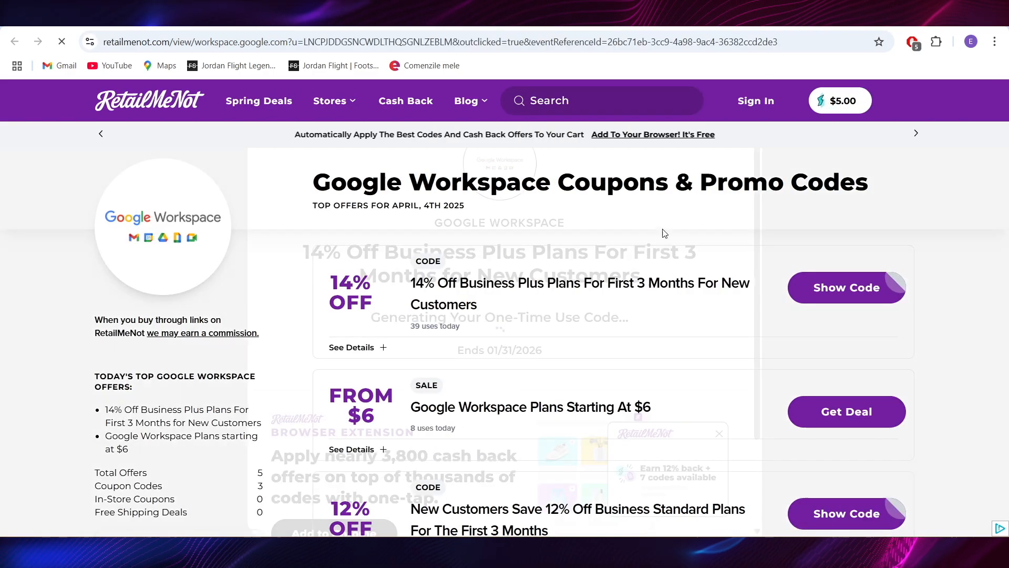
click(845, 287)
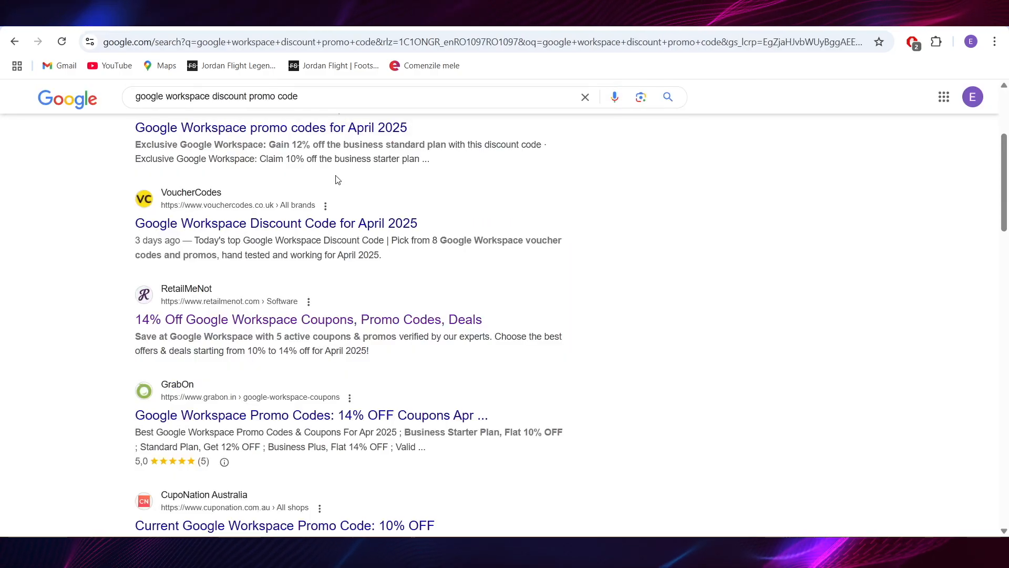
Go to HotUKDeals' Google Workspace voucher page and request the 10% off offer's code.
scroll(down, 3)
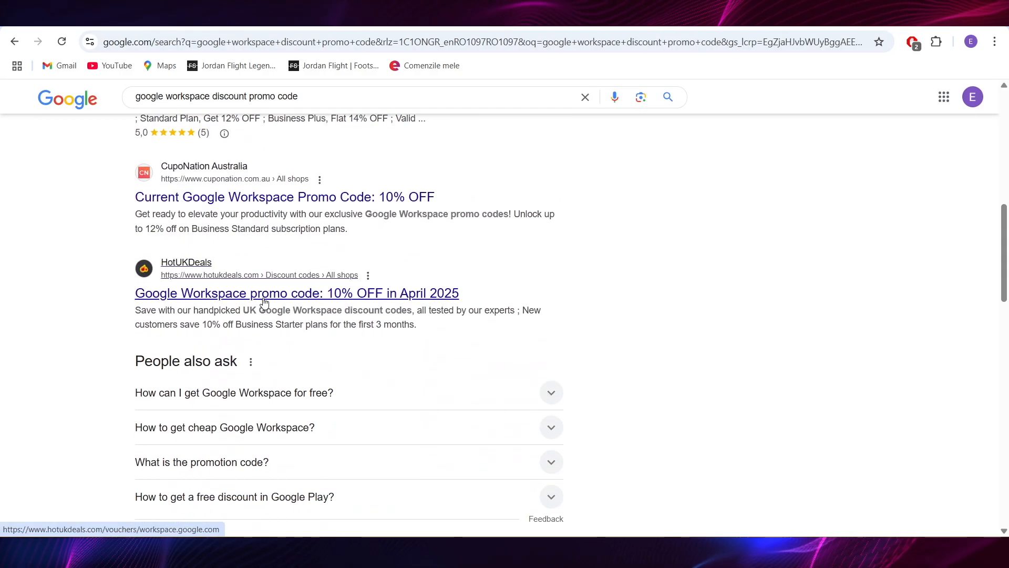
click(296, 293)
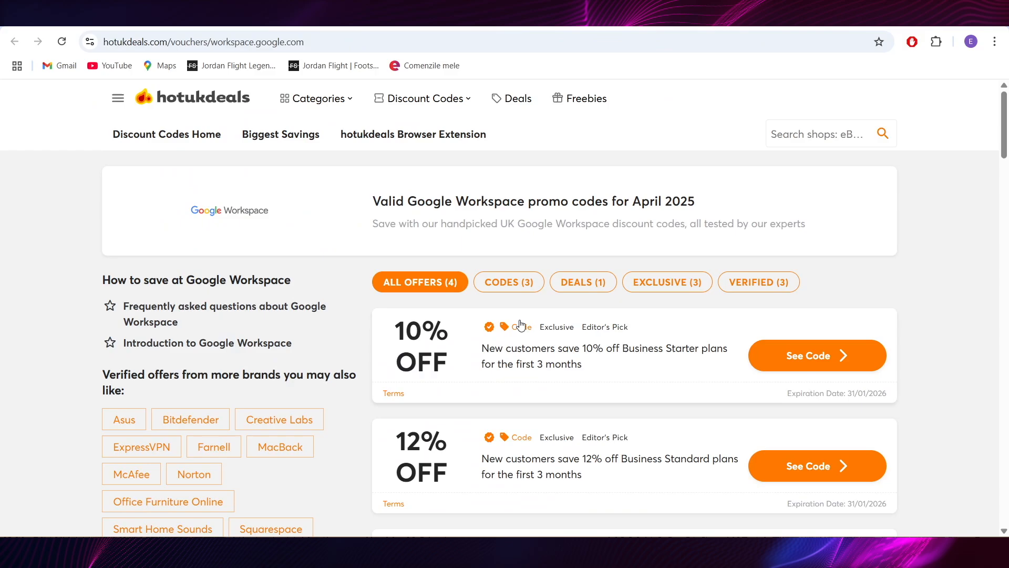
scroll(down, 3)
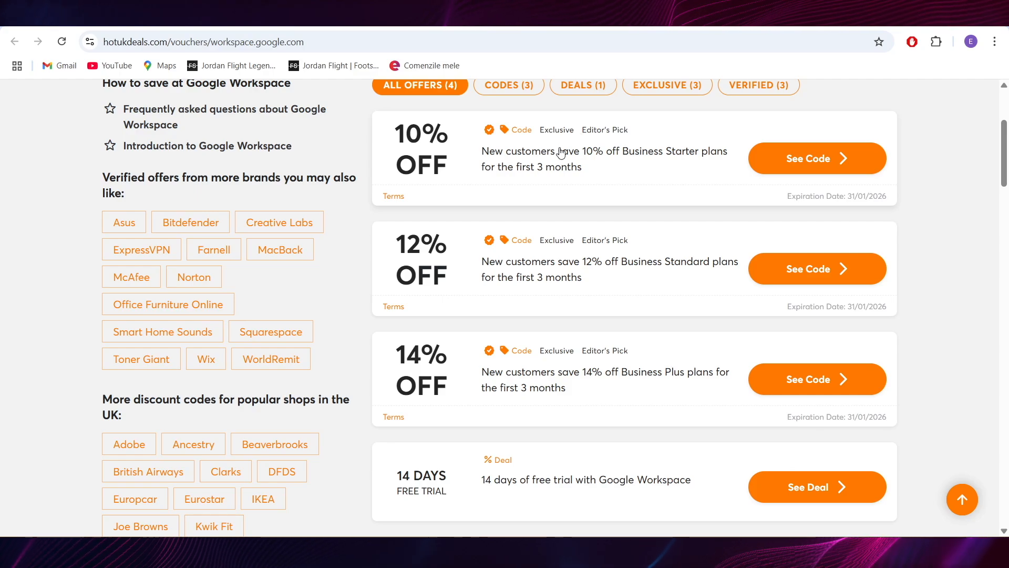
mouse_move(817, 158)
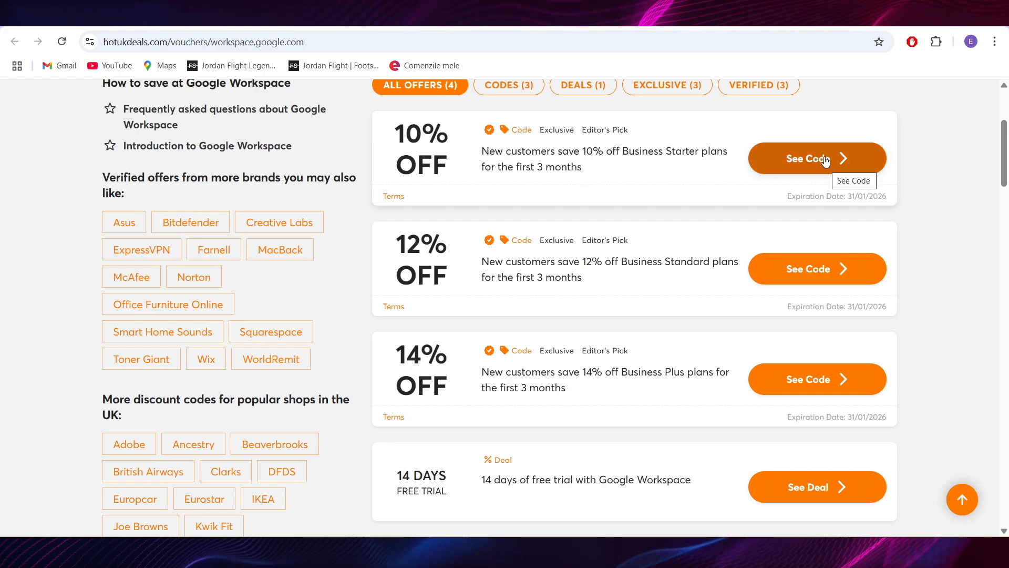
click(817, 158)
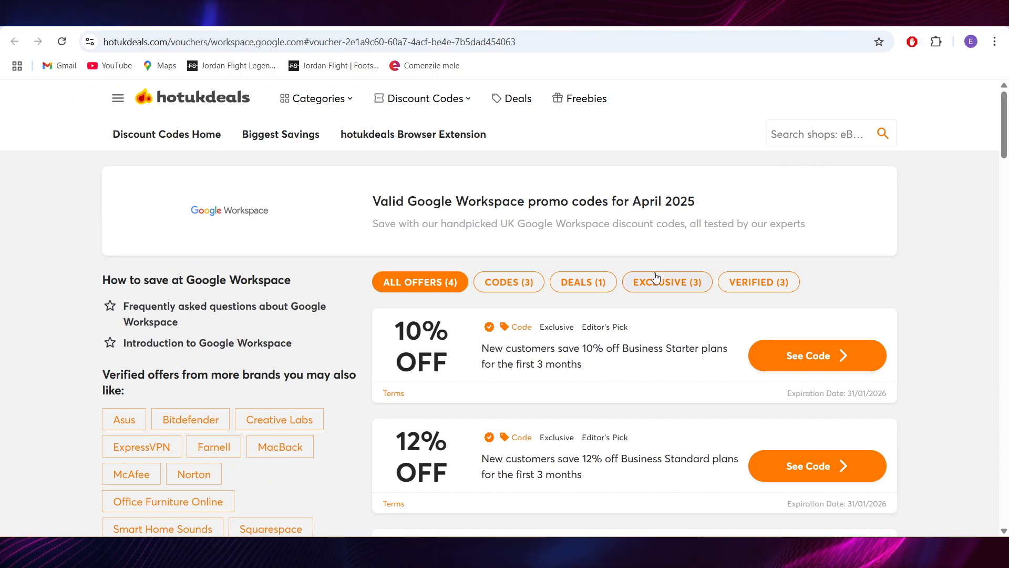
Reveal the 10% off Business Starter code 3CV99K4F9WTFHRT and copy it.
click(815, 356)
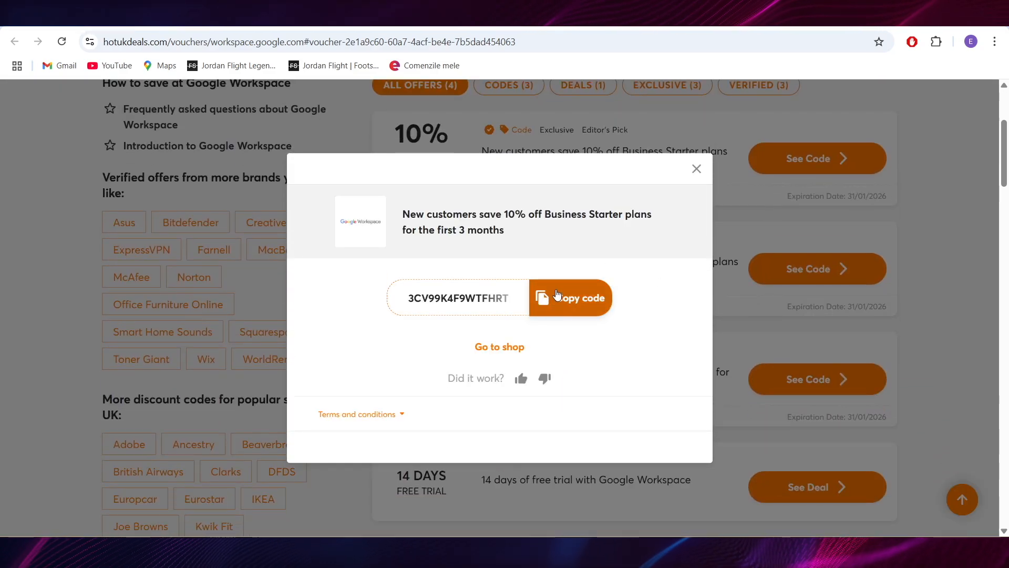
click(570, 297)
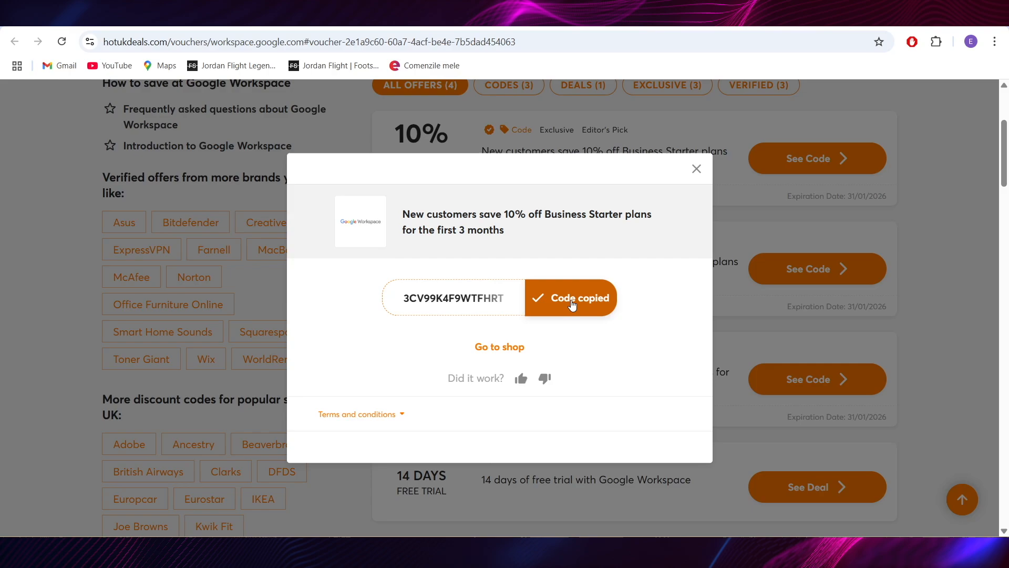
mouse_move(531, 221)
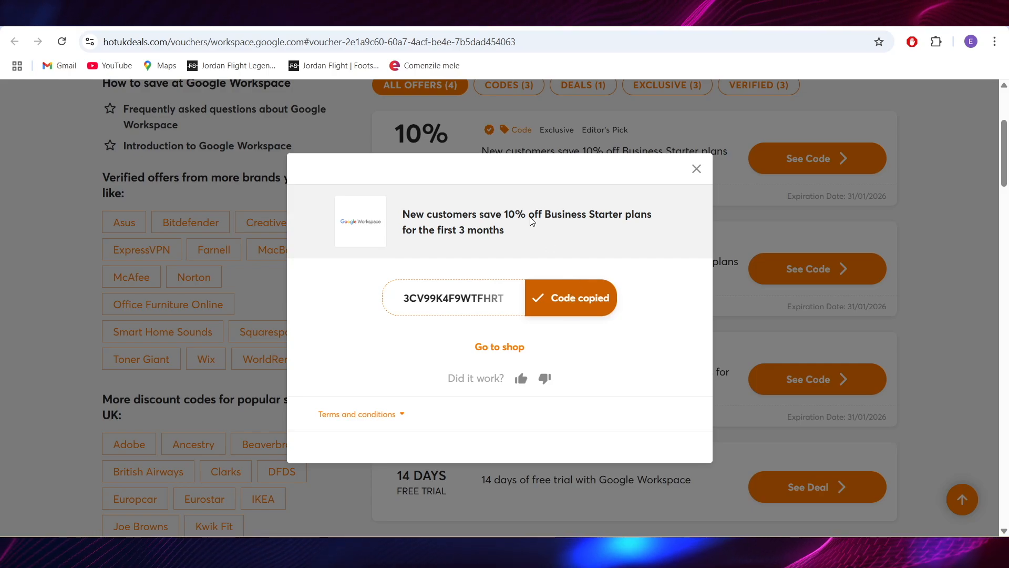